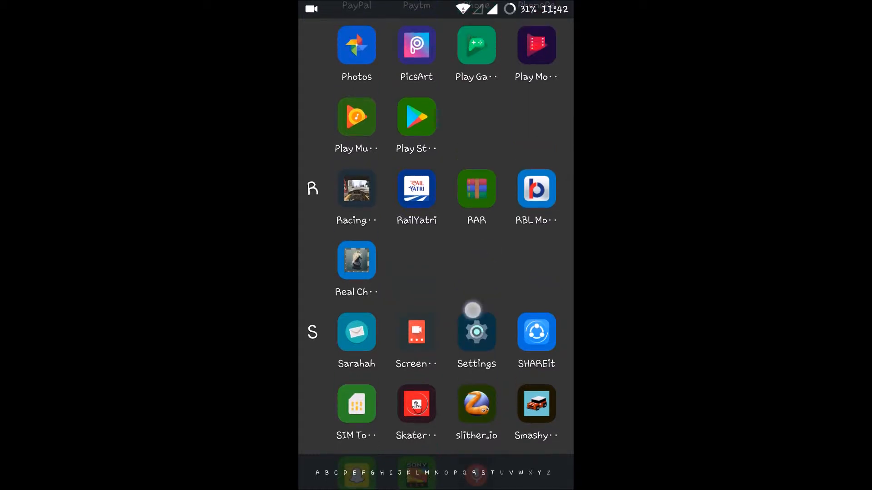
- Search the Play Store for "trimmer" after scrolling the app drawer to find it
scroll(down, 3)
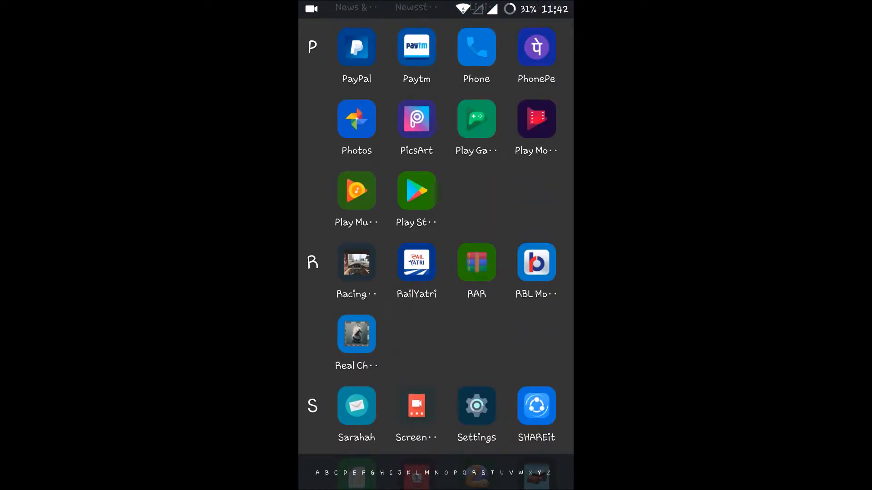
text(trimmer)
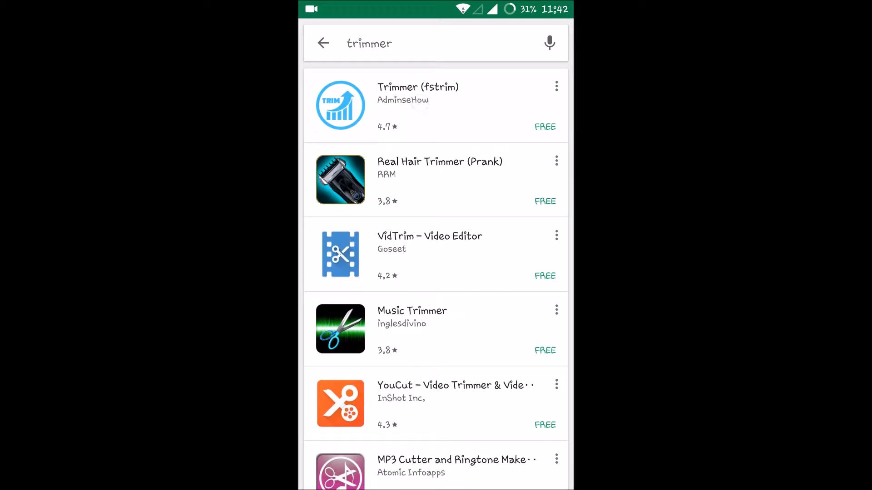
- View the Trimmer (fstrim) listing and its full description, then close the description
click(417, 105)
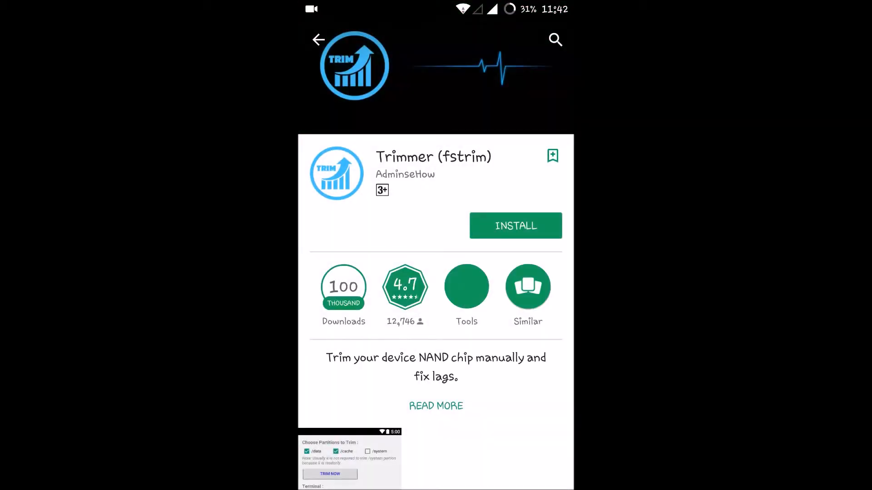
click(436, 406)
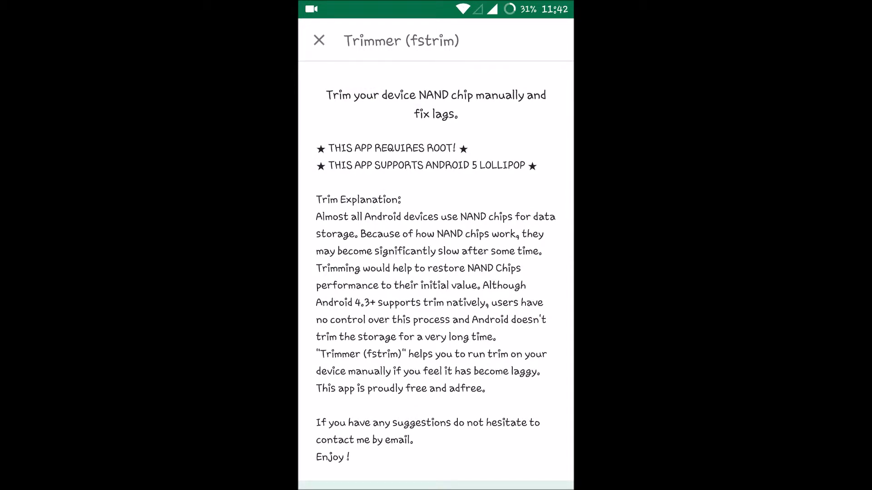
click(319, 40)
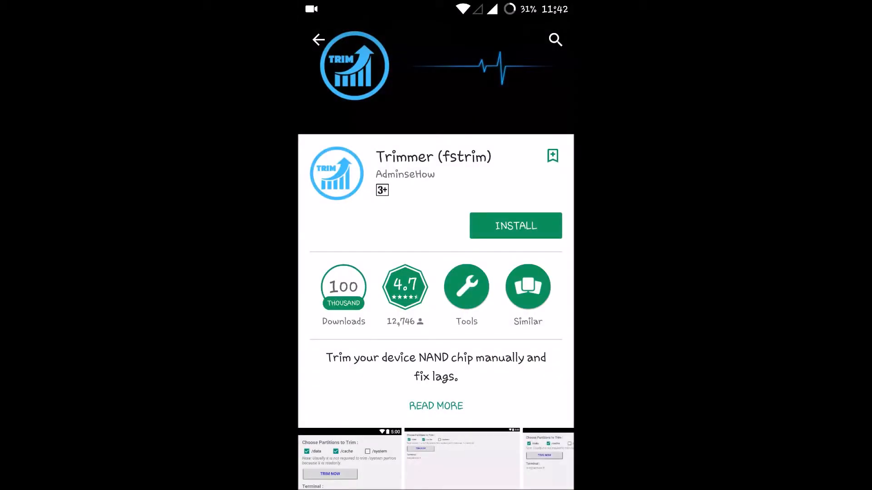
- Back out through the search results to the Play Store home page
click(319, 39)
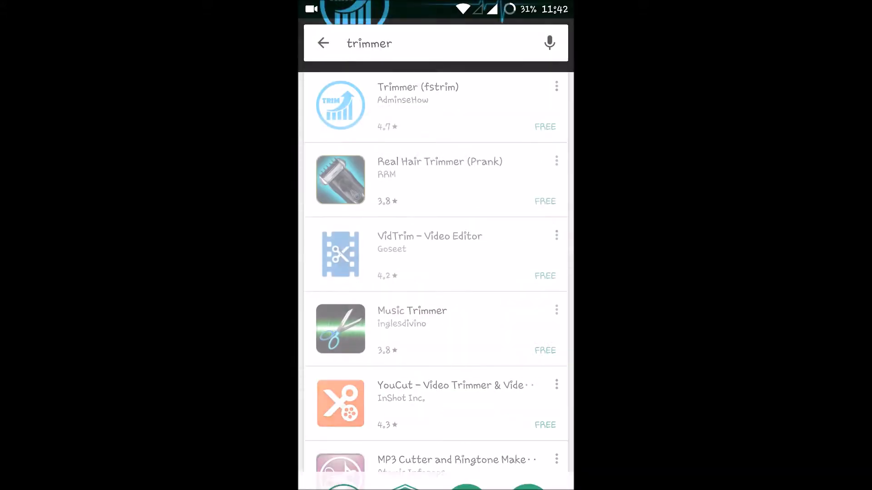
click(323, 43)
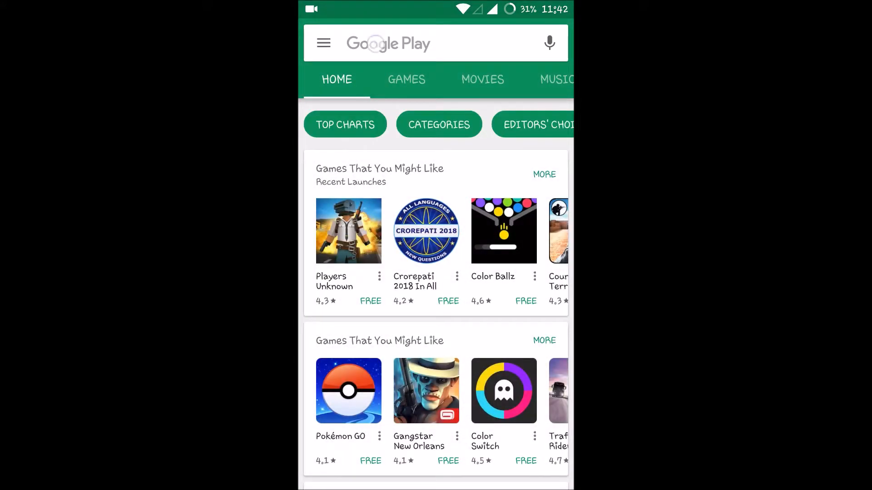
- Search "cm gam" and go to the CM GameBooster store page from the suggestions
click(416, 43)
text(cm)
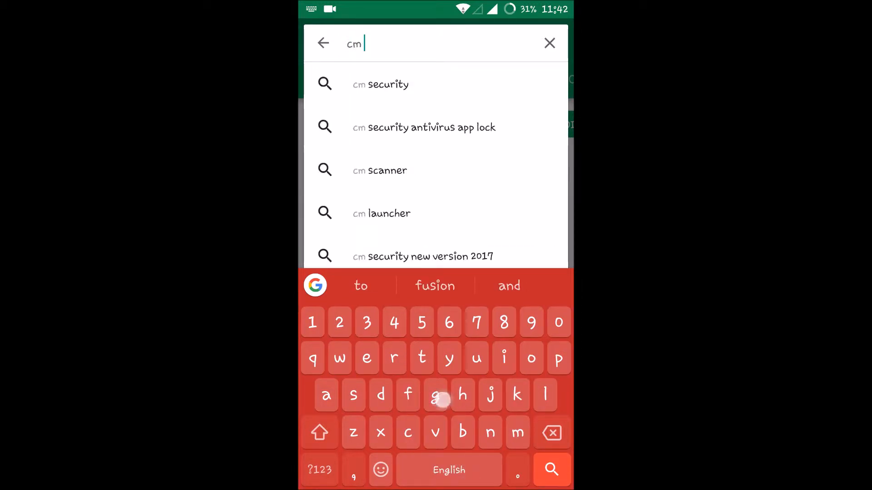
text(gam)
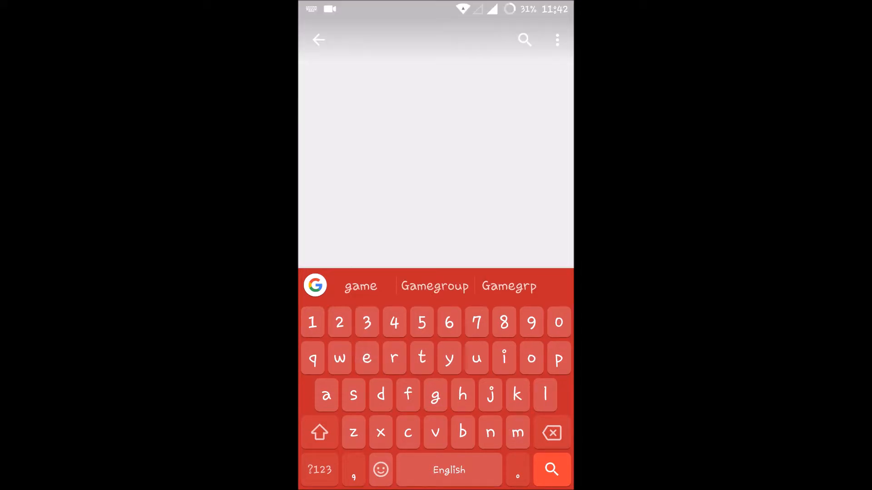
click(550, 469)
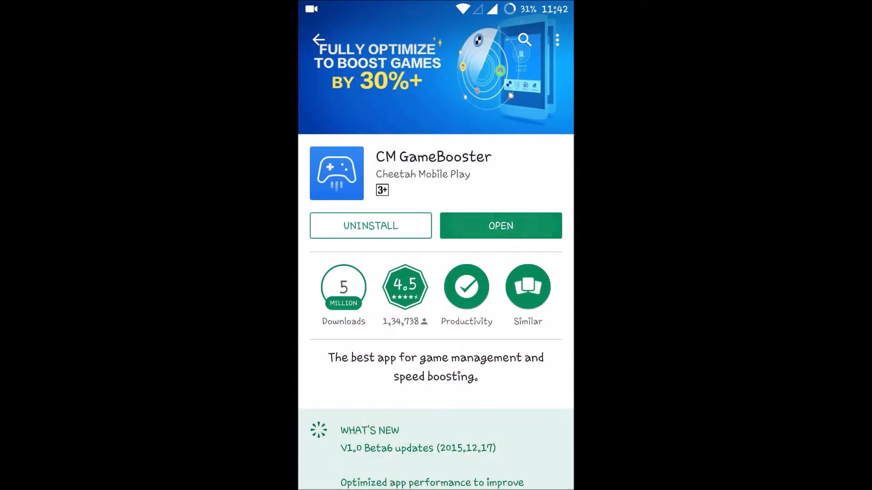
- Launch CM GameBooster, add Heavy Traffic Police Chase to Game Boost, and return to the home screen
click(499, 226)
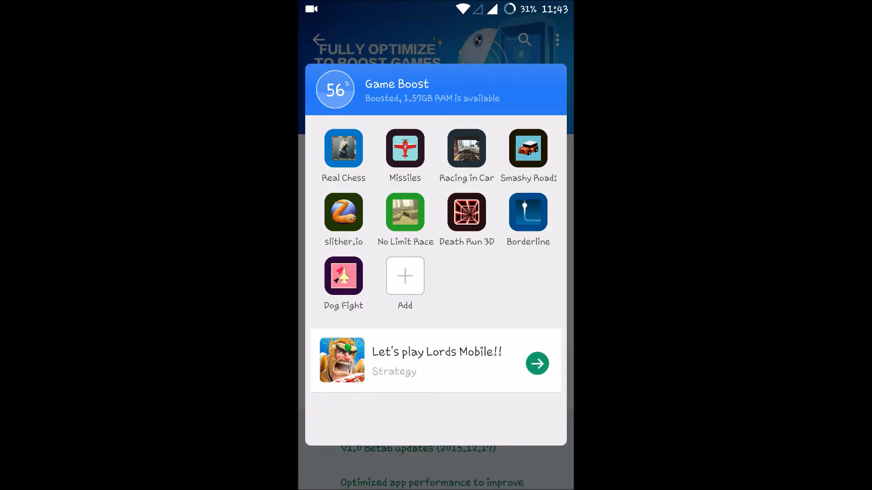
click(405, 276)
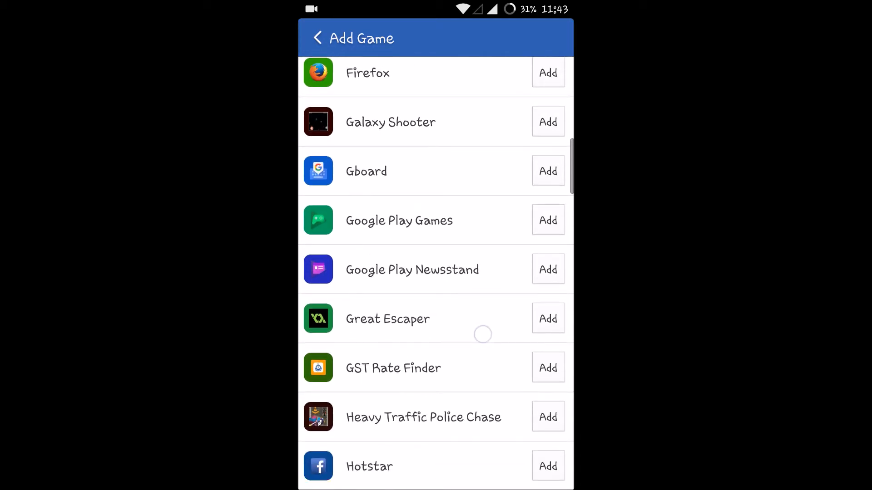
click(548, 417)
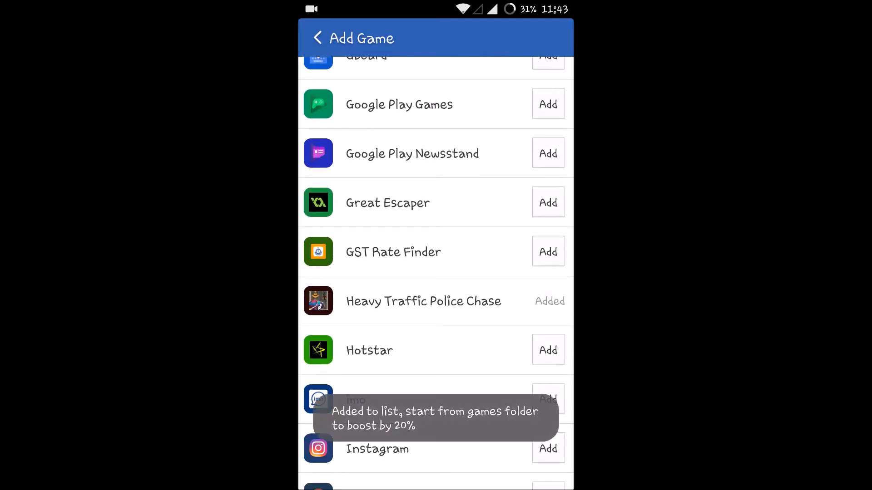
click(318, 39)
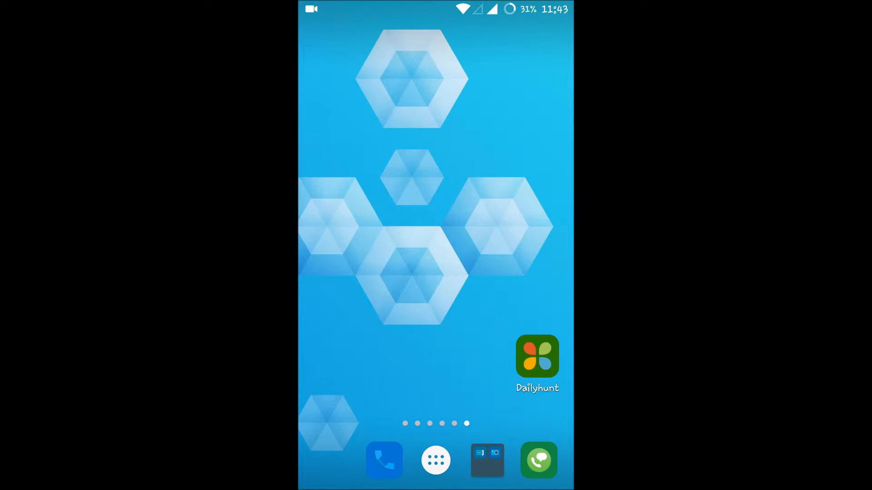
- Reopen Play Store from the app drawer and scroll through CM GameBooster's full description
click(435, 460)
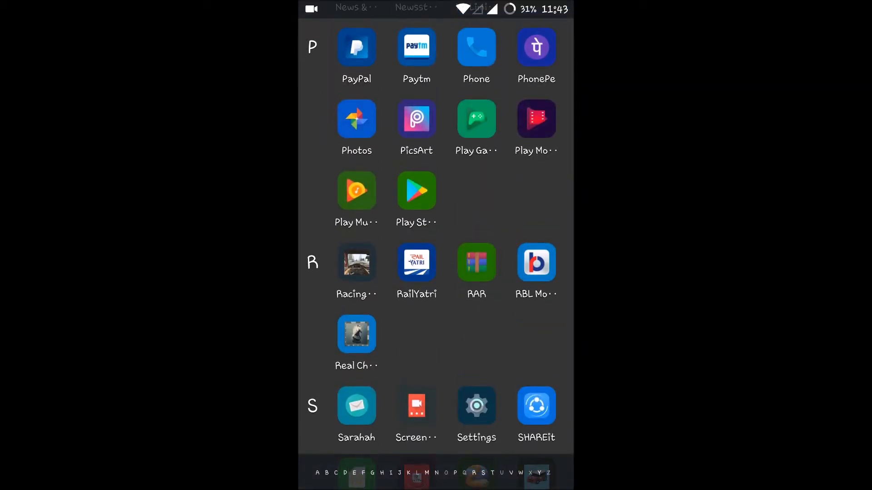
click(475, 118)
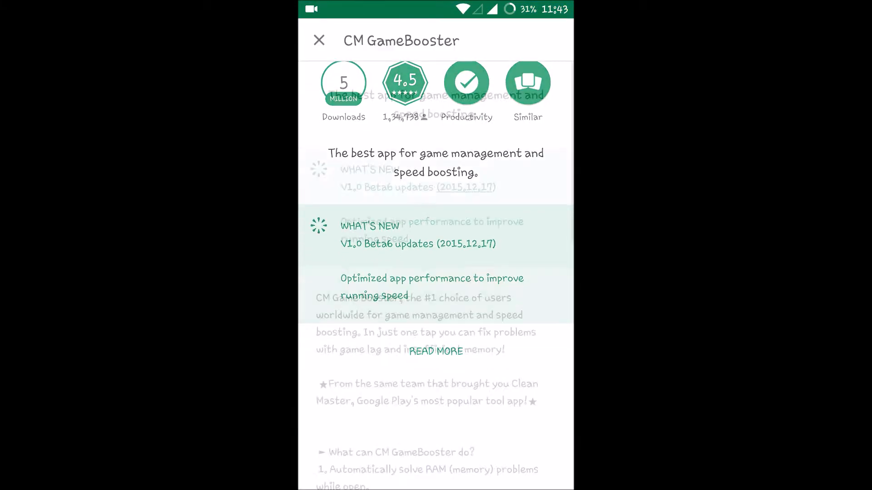
scroll(down, 3)
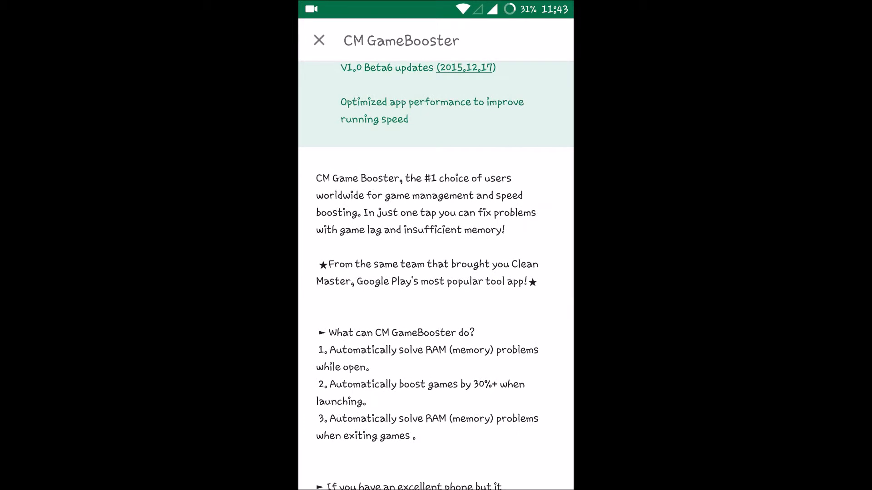
scroll(up, 3)
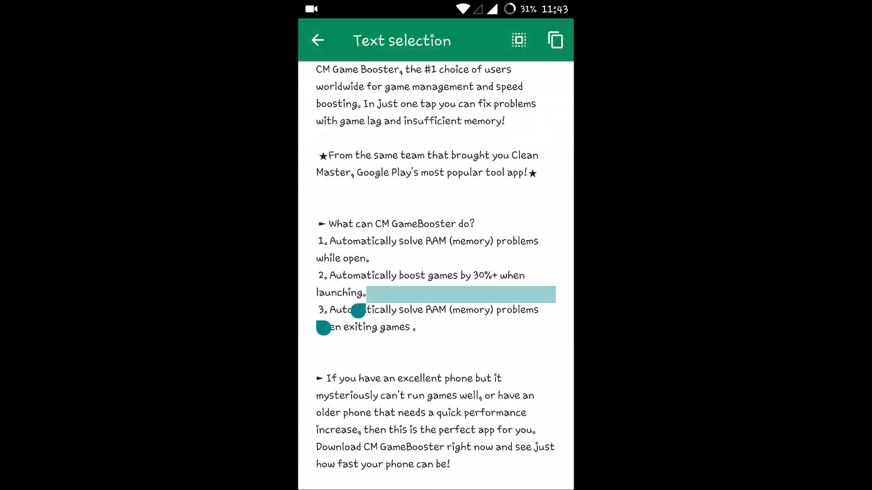
- Close the description, browse the listing's screenshots and reviews, then return to the store home page
click(317, 40)
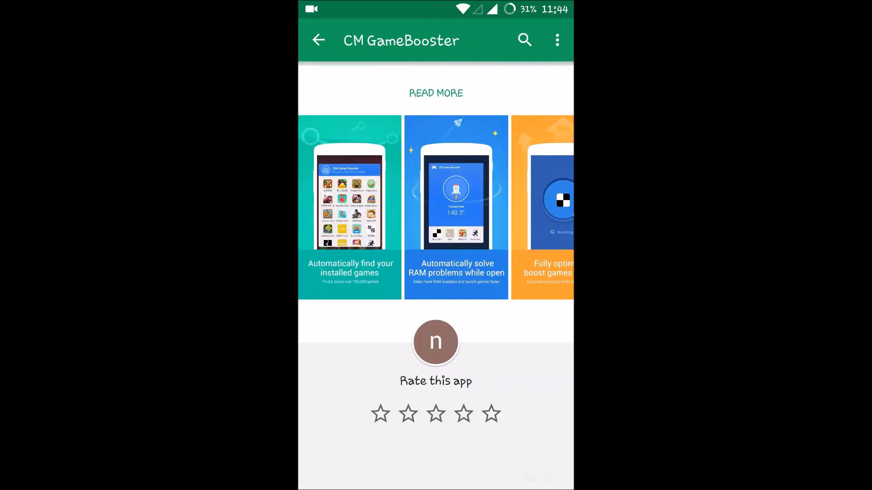
scroll(up, 3)
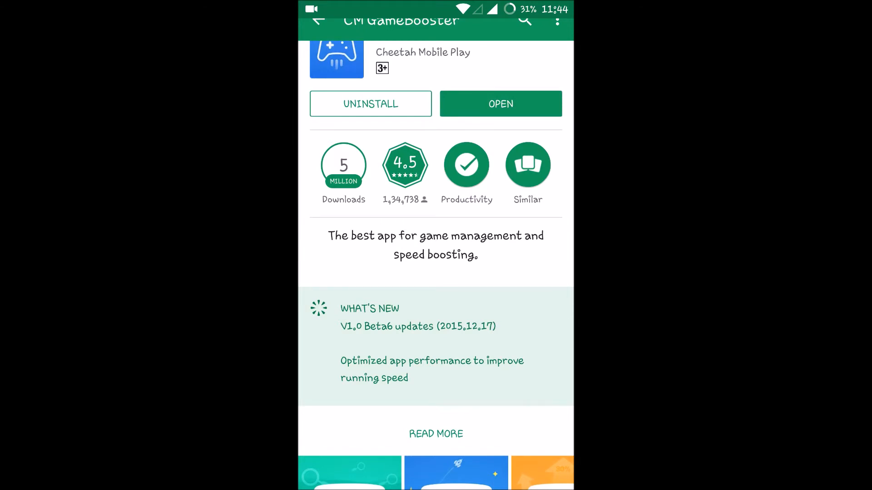
scroll(down, 3)
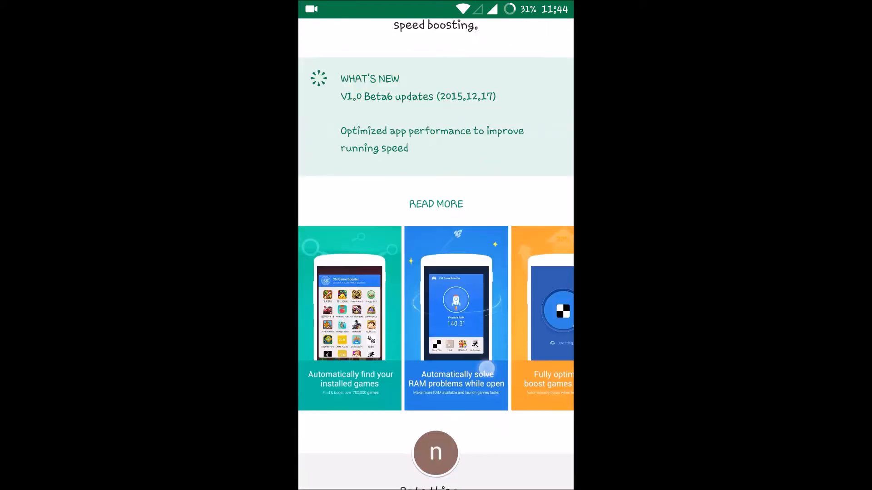
scroll(down, 3)
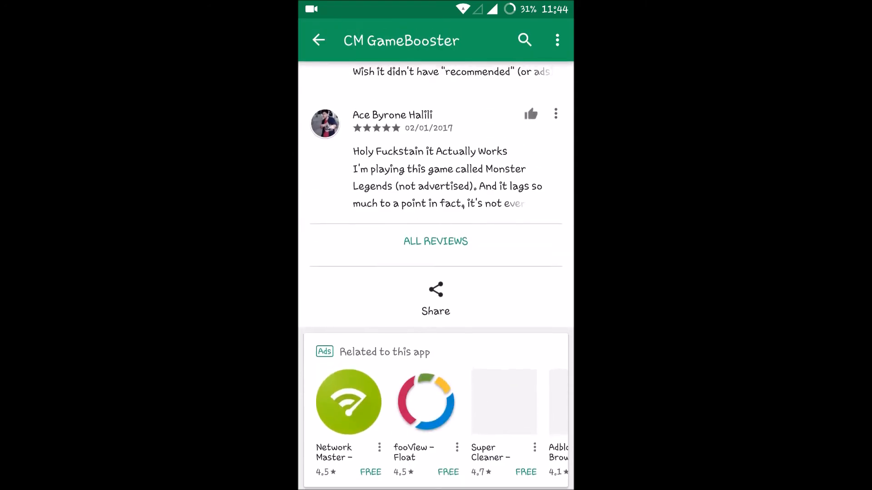
click(318, 40)
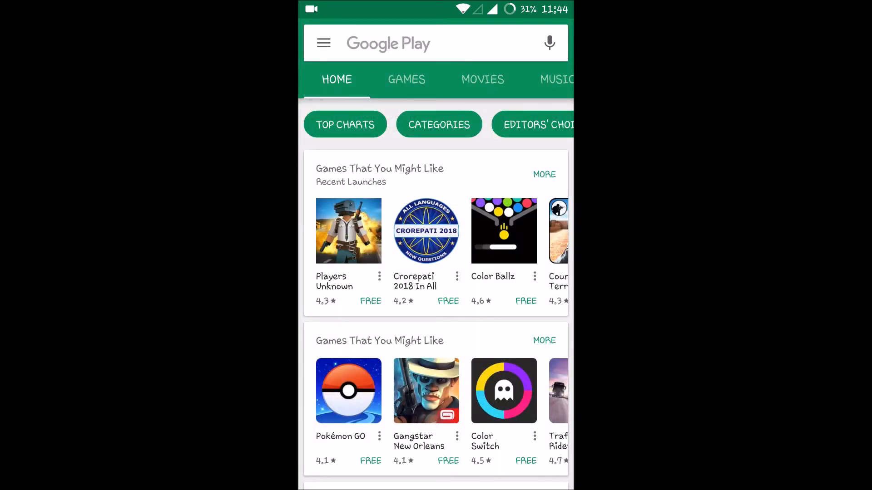